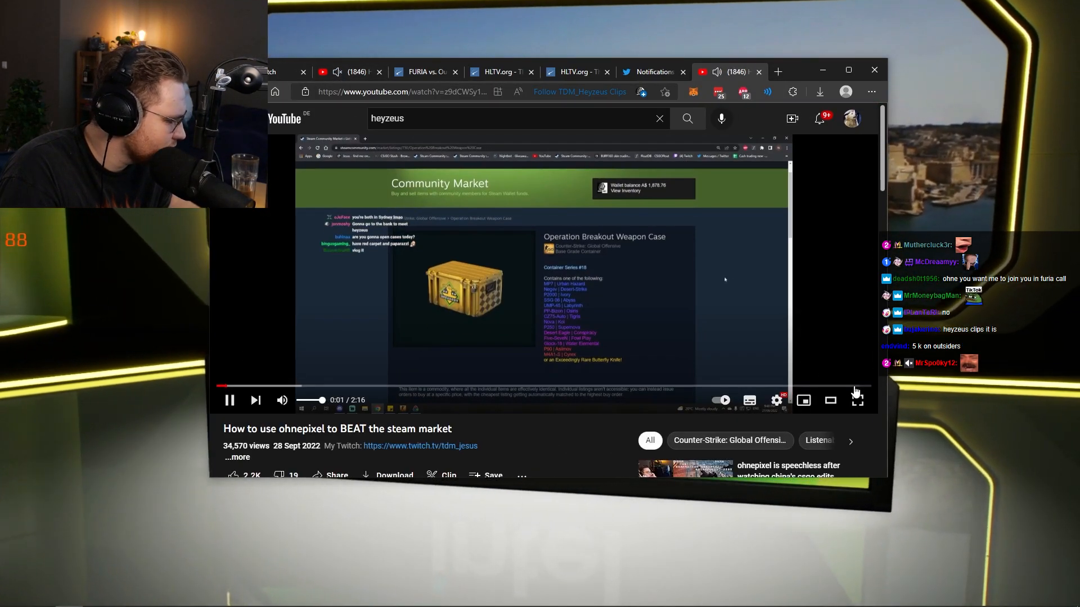
- Play the Steam market video full screen through its opening to the price history graph
left_click(856, 399)
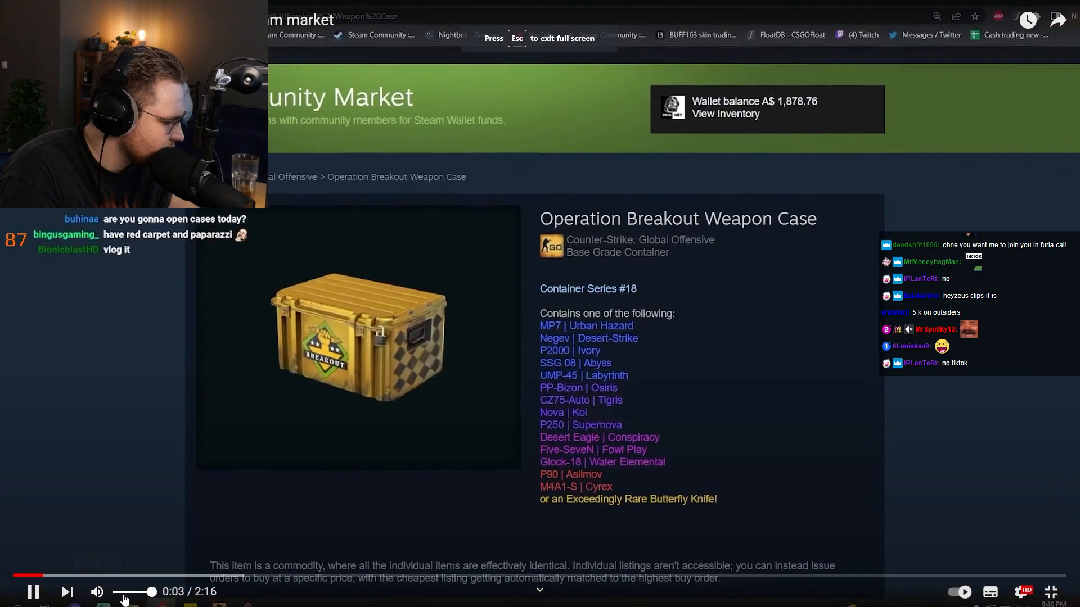
scroll("down", 3)
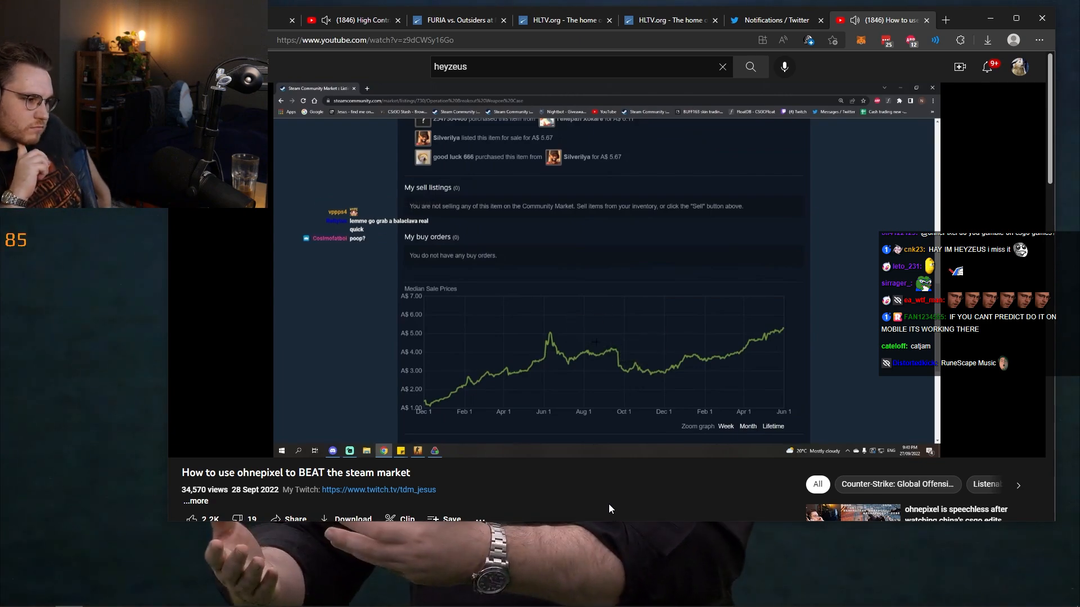
- Let the video play on to the buy and sell orders chart under the price graph
scroll("down", 3)
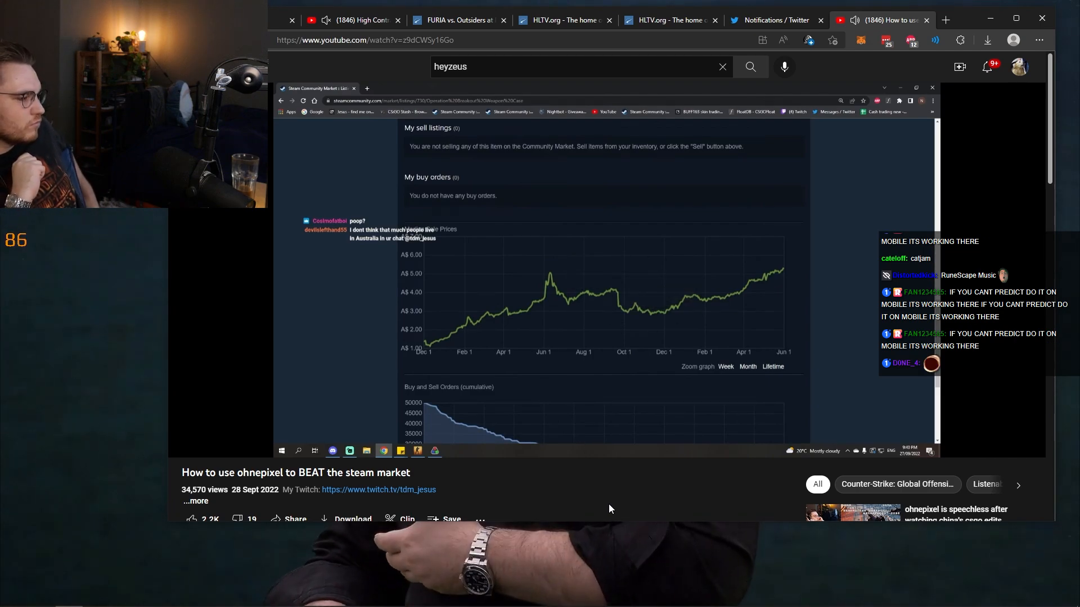
mouse_move(650, 310)
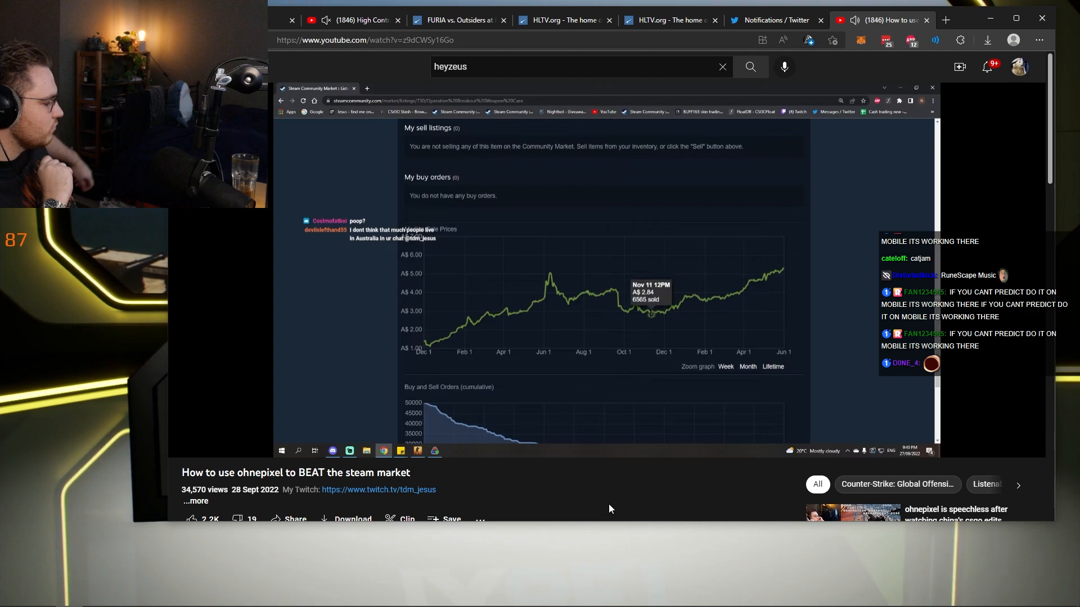
mouse_move(612, 288)
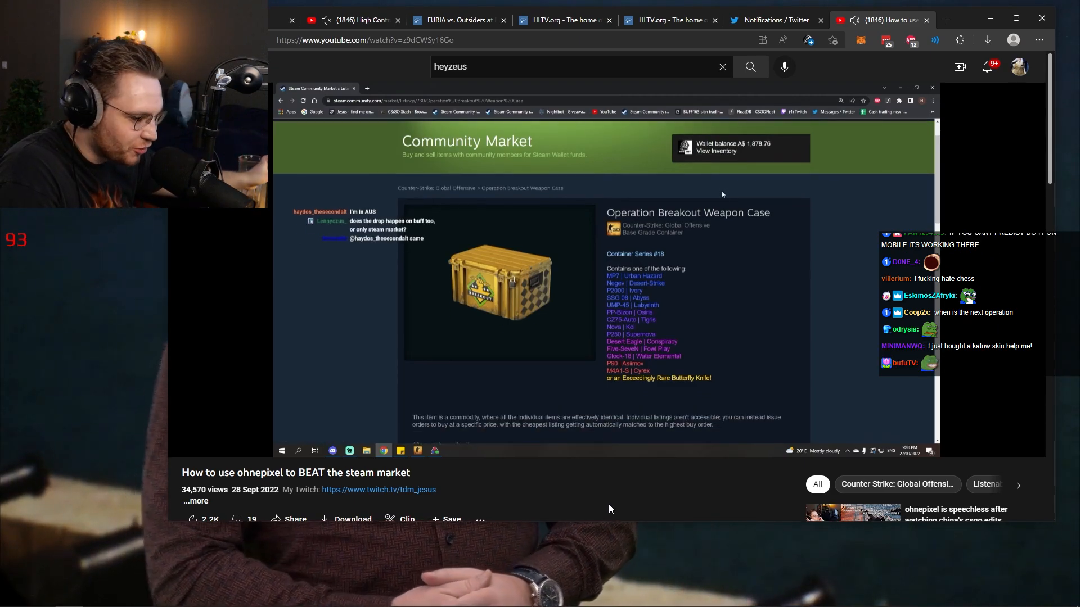
- Continue playback until the video cuts to the tweet about the CS:GO update
scroll("down", 3)
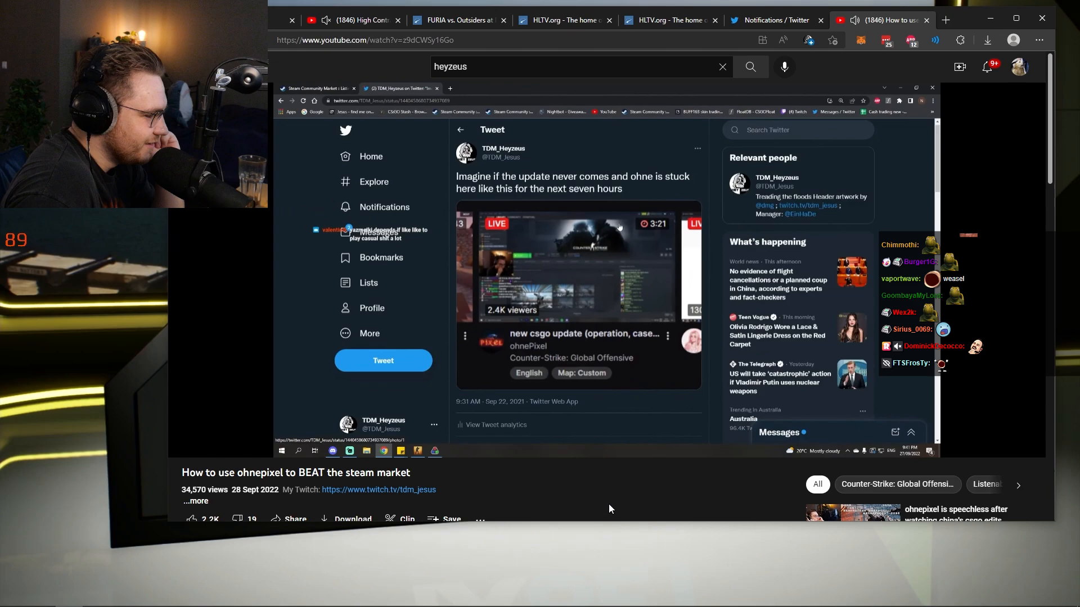
left_click(578, 266)
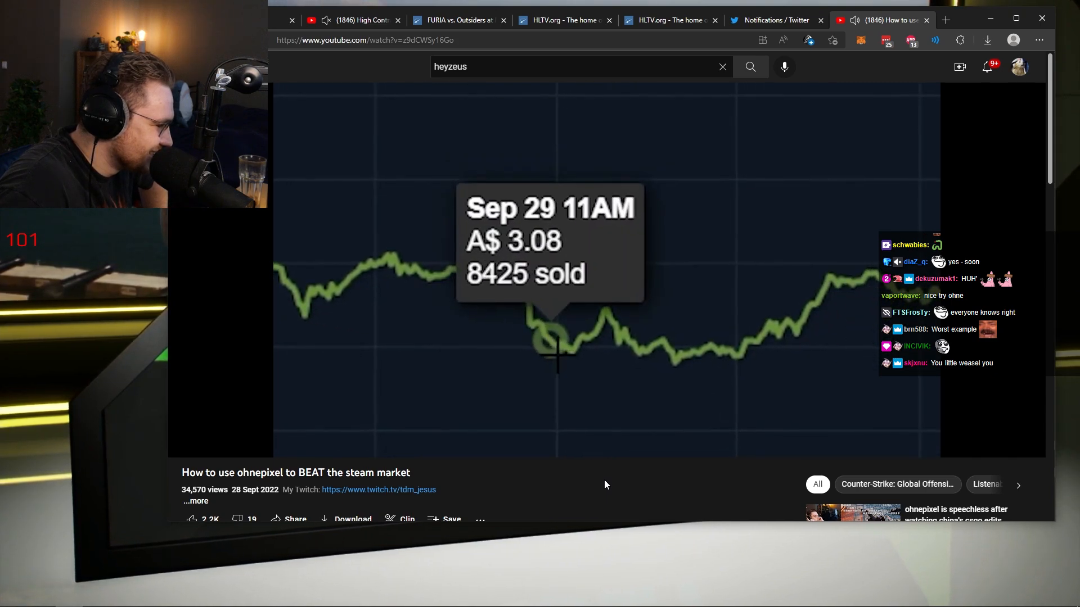
mouse_move(662, 424)
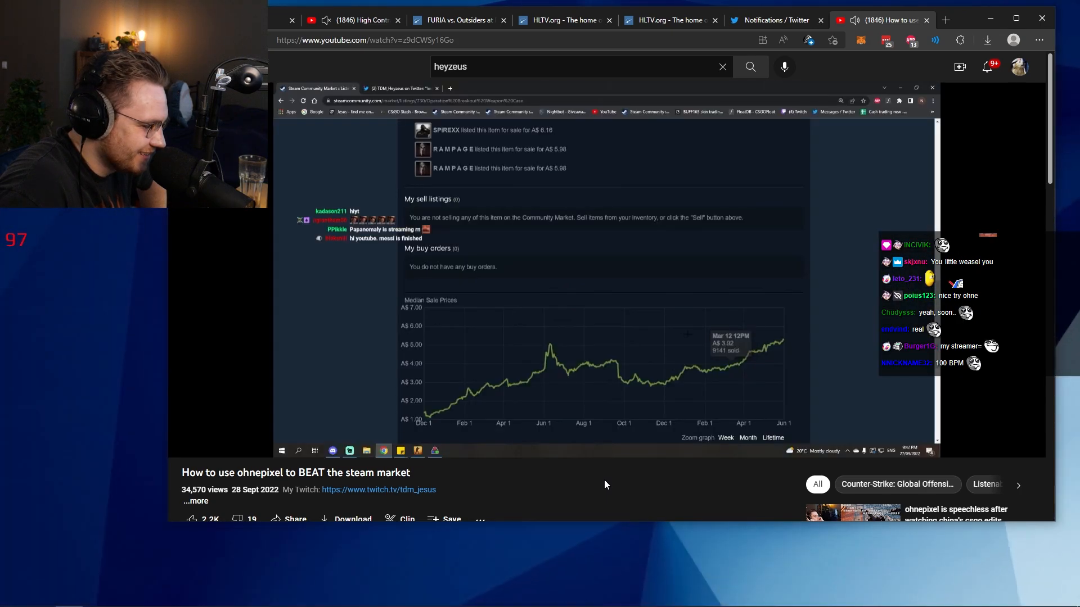
- Keep watching as the video switches from the price graph to the enlarged update tweet
left_click(398, 87)
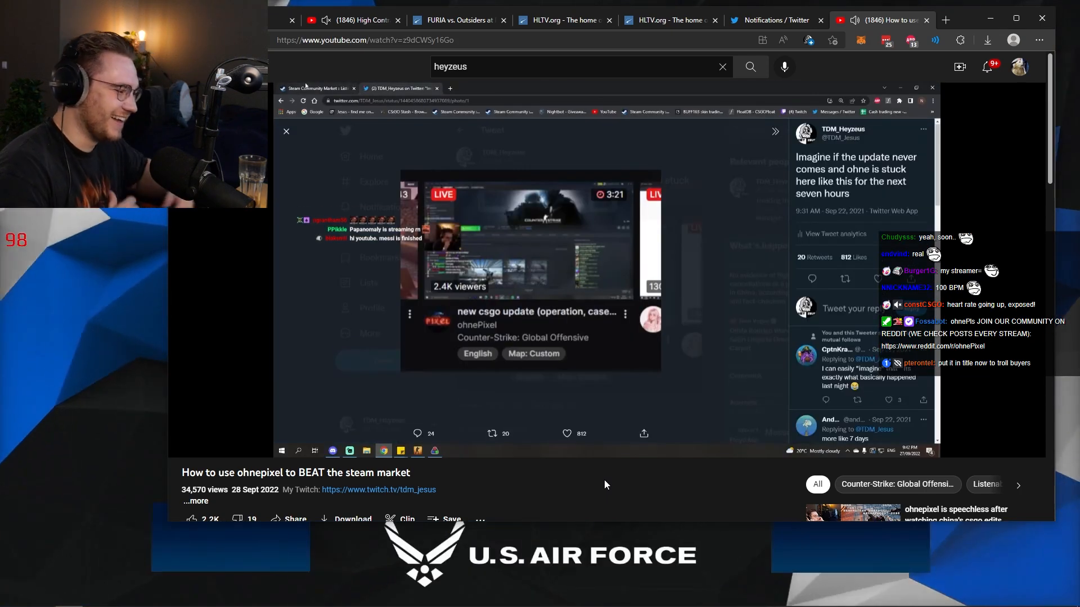